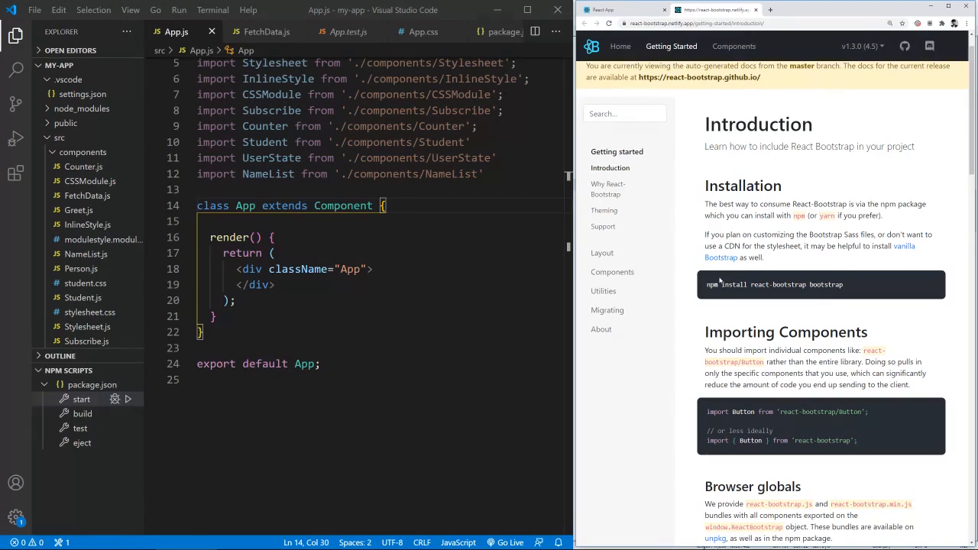
pyautogui.moveTo(725, 285)
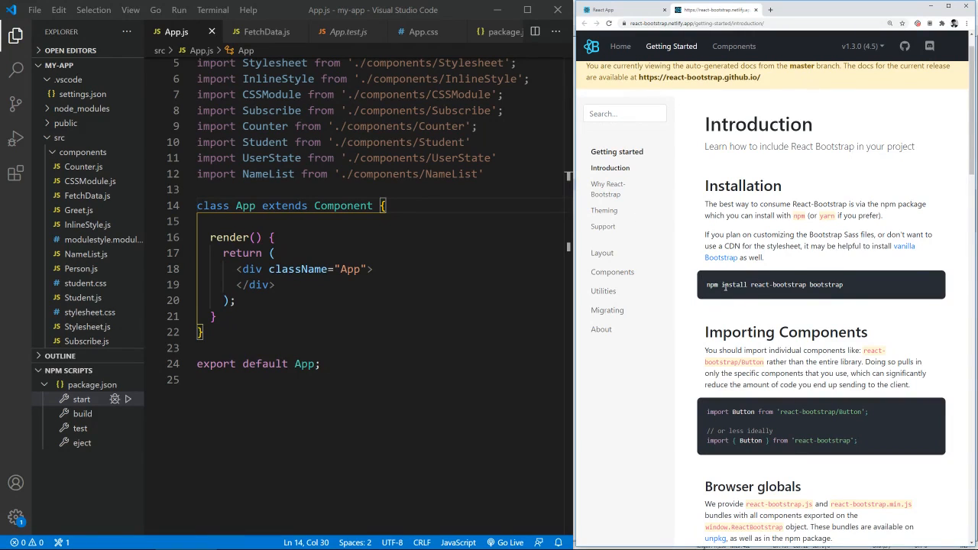
pyautogui.moveTo(814, 288)
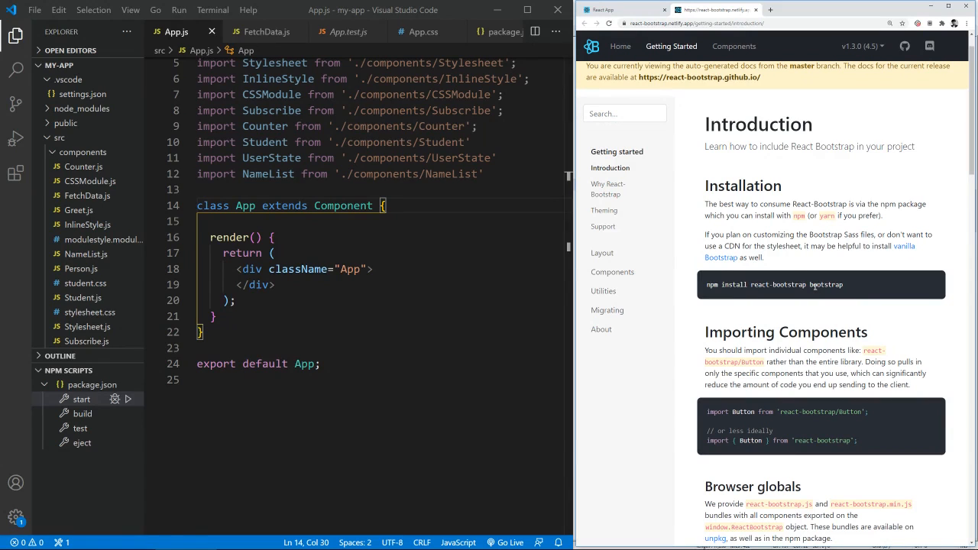
pyautogui.moveTo(722, 257)
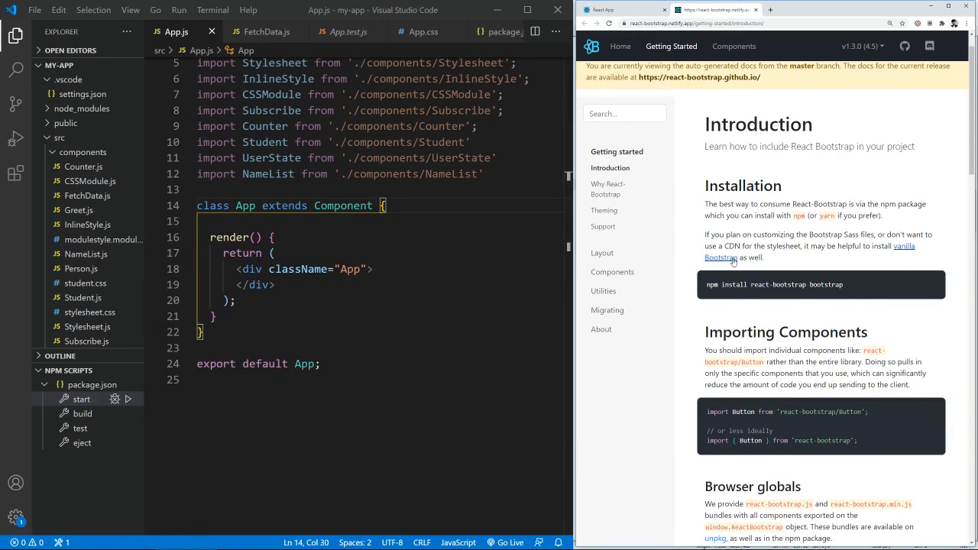
pyautogui.moveTo(735, 272)
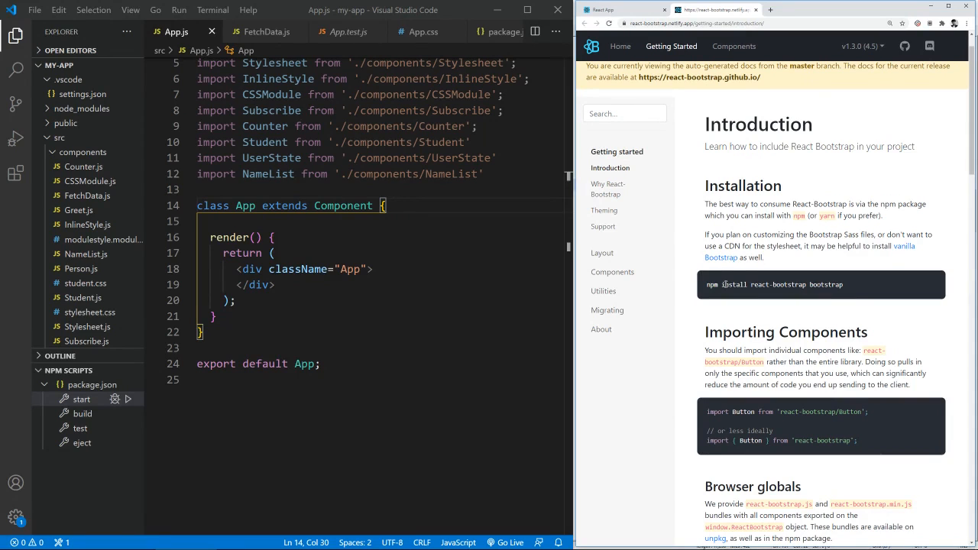
# Step: Select the 'npm install react-bootstrap bootstrap' command line in the React-Bootstrap Installation docs
pyautogui.tripleClick(774, 284)
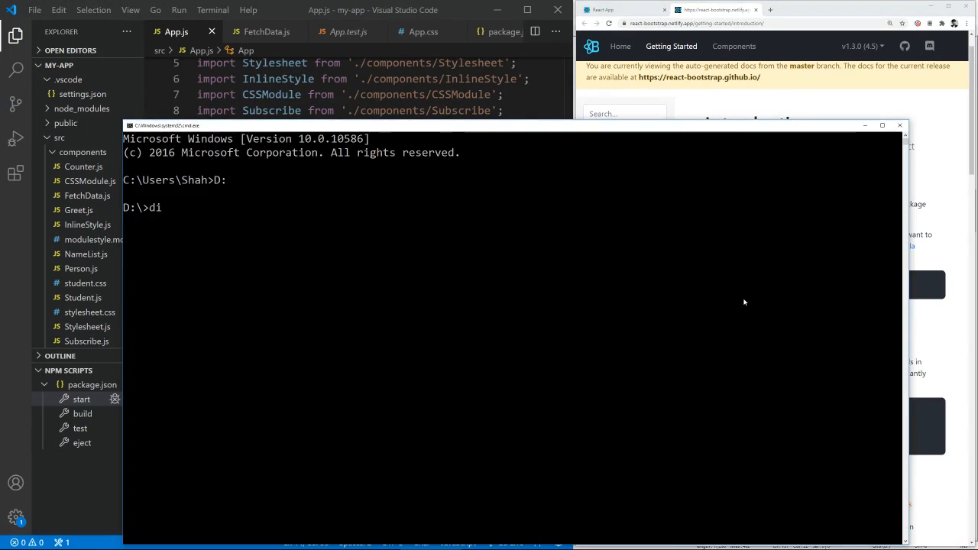
# Step: Navigate the command prompt into the D:\Test\my-app project folder
pyautogui.write('dir')
pyautogui.write('cd test')
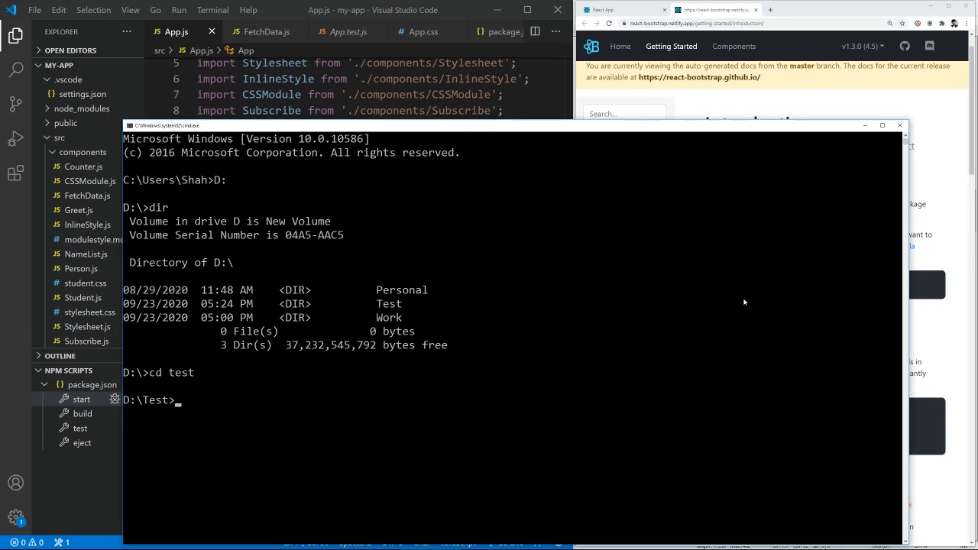
pyautogui.write('dir')
pyautogui.write('c')
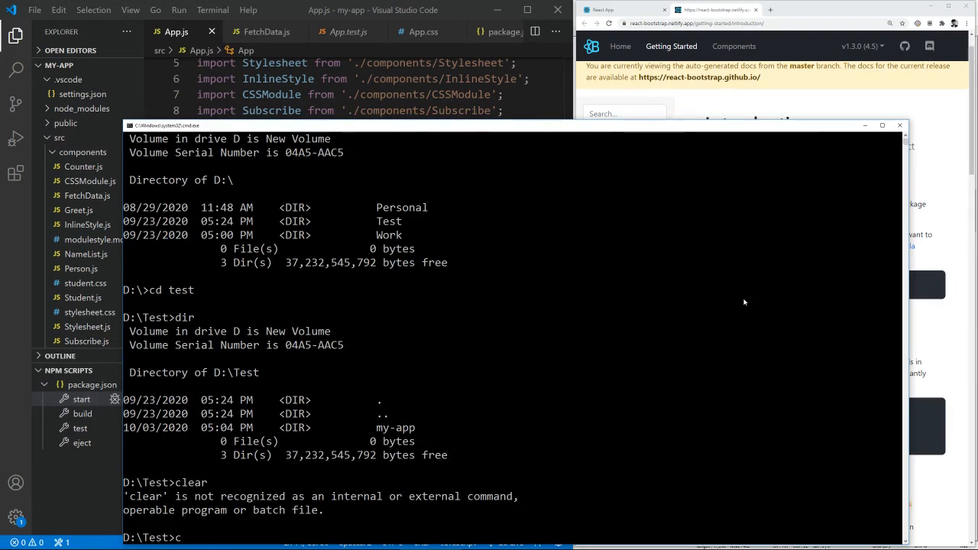
pyautogui.press('Enter')
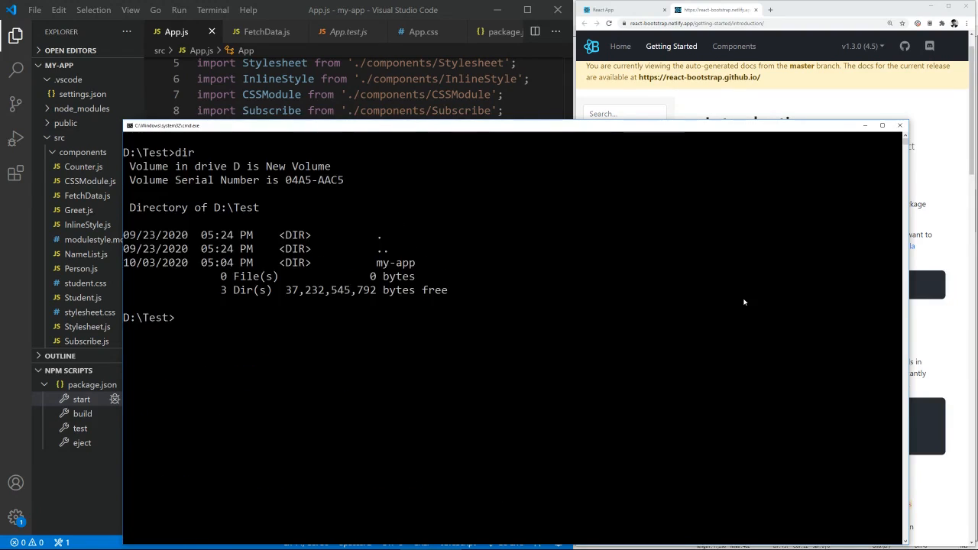
pyautogui.write('cd mp-app')
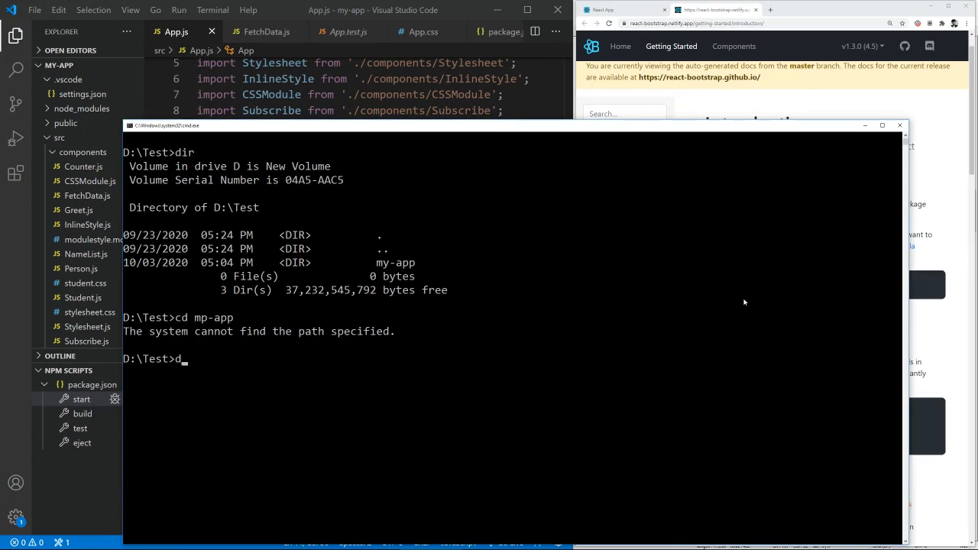
pyautogui.write('cd mp-app')
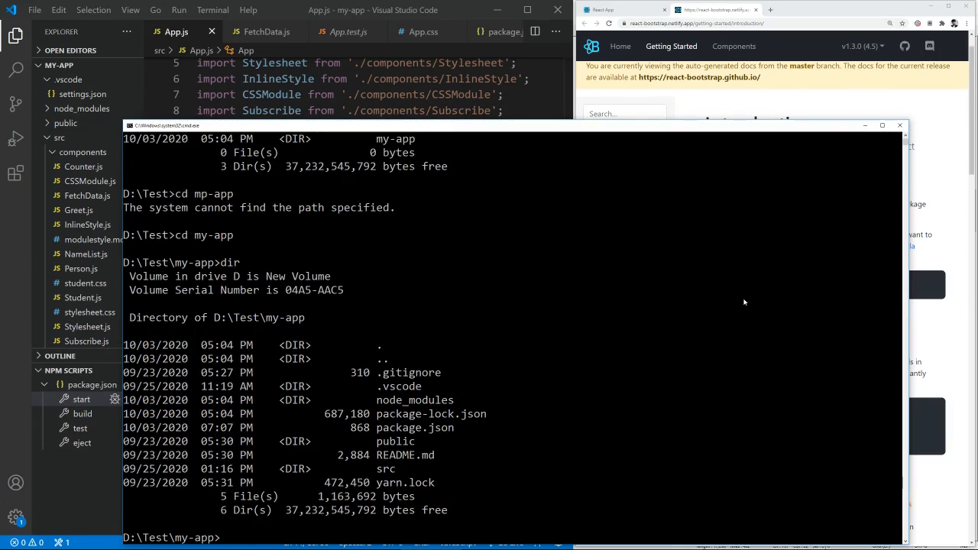
# Step: Run 'npm install react-bootstrap bootstrap', then stop it and confirm termination with y
pyautogui.write('npm install react-bootstrap bootstrap')
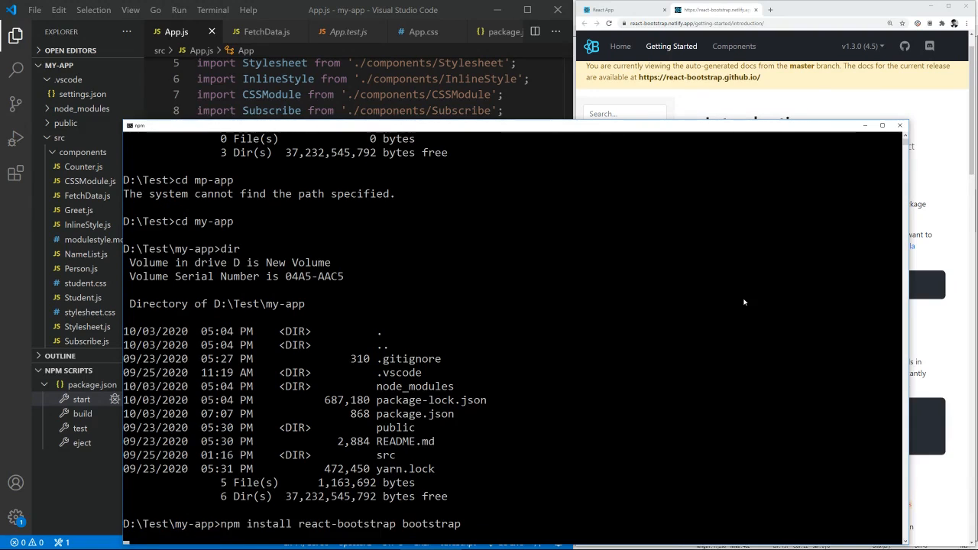
pyautogui.press('ctrl+c')
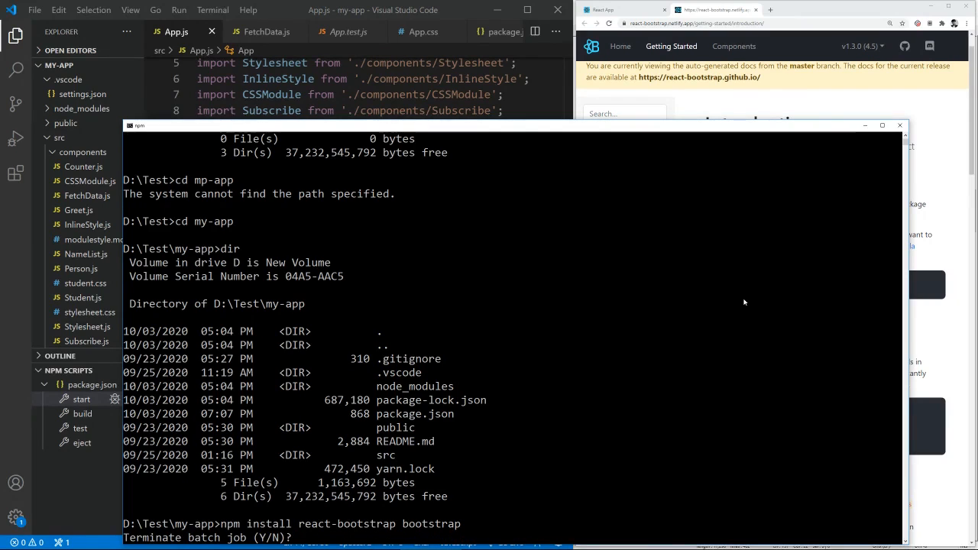
pyautogui.write('y')
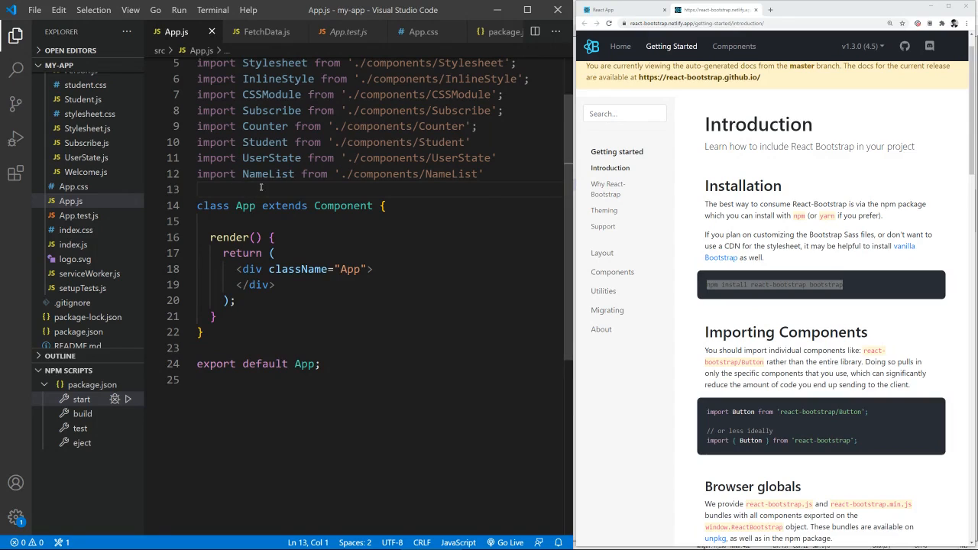
# Step: Expand node_modules, bootstrap and dist in the Explorer to reveal bootstrap.min.css
pyautogui.write('import')
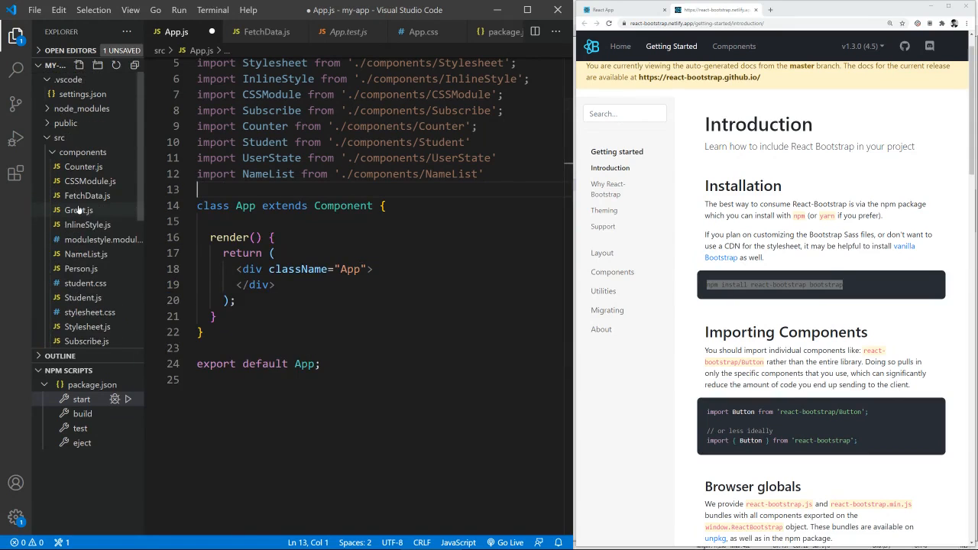
pyautogui.click(83, 152)
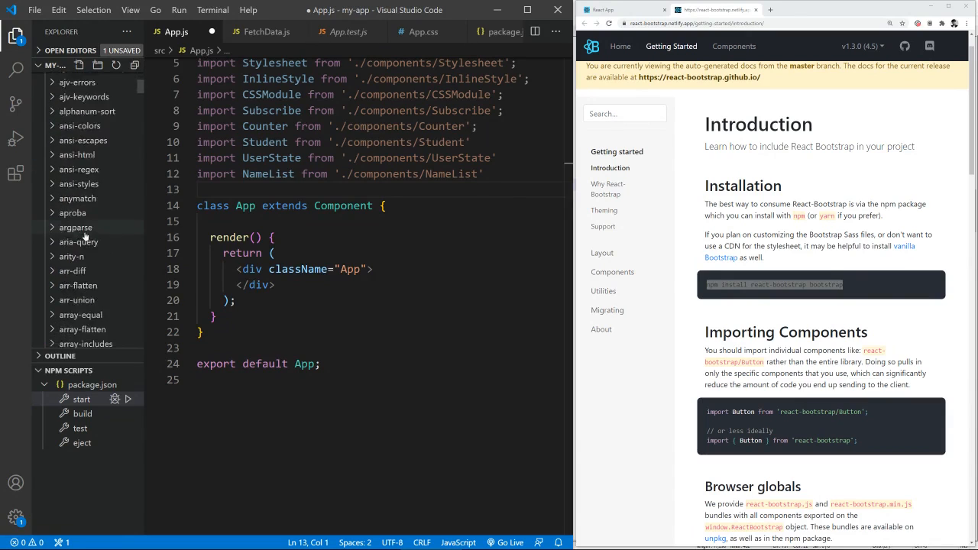
pyautogui.scroll(-3)
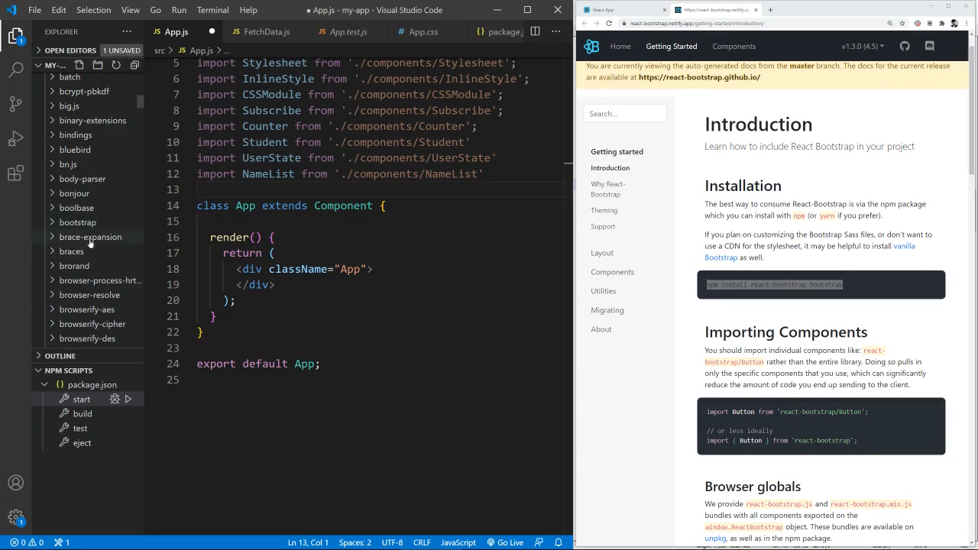
pyautogui.click(78, 222)
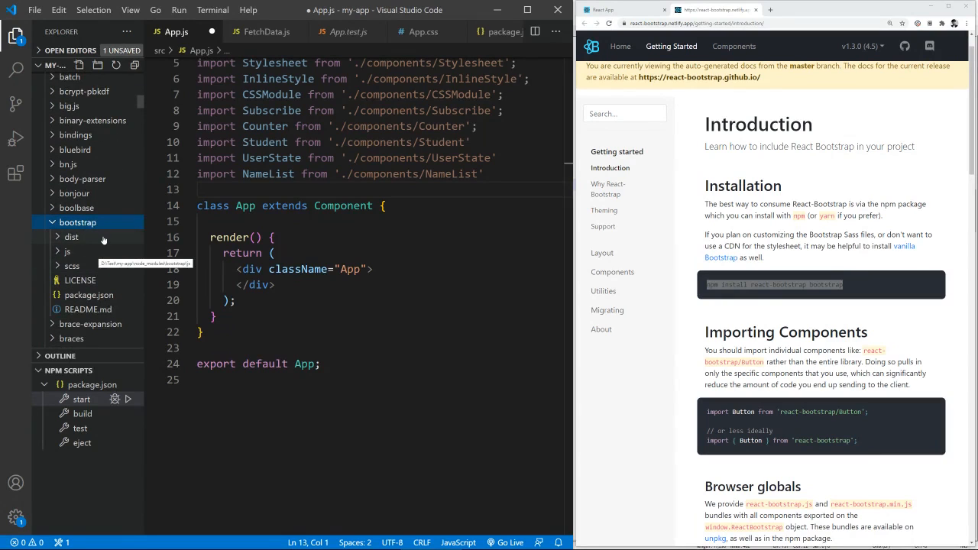
pyautogui.click(70, 237)
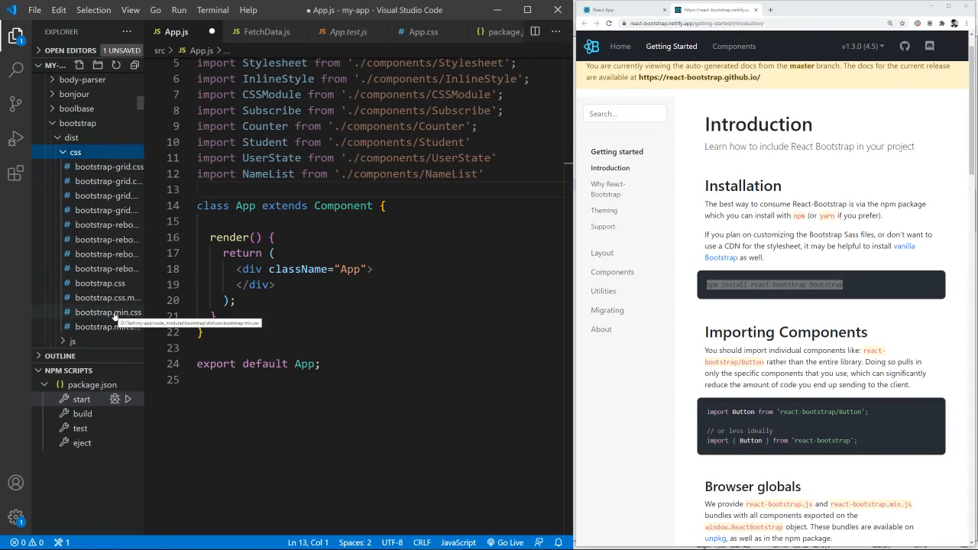
pyautogui.moveTo(119, 323)
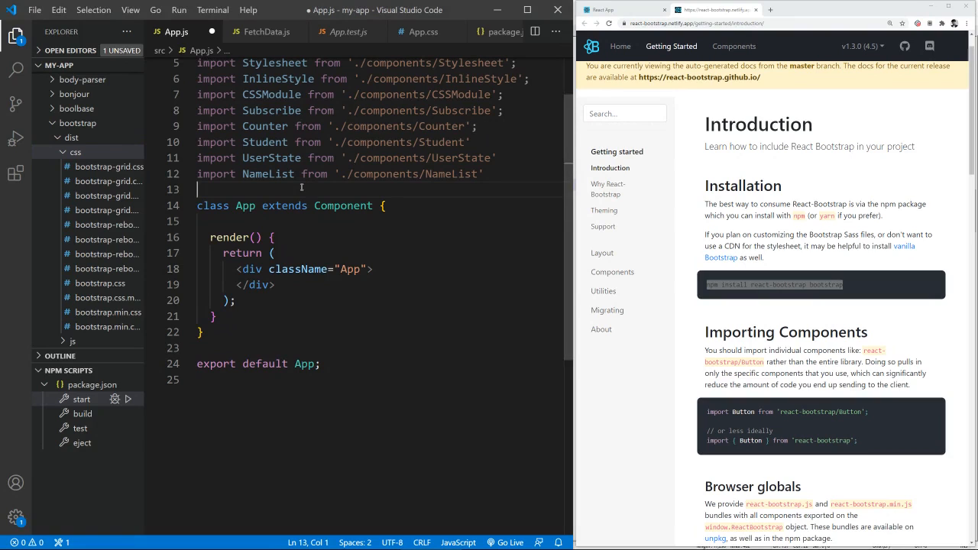
# Step: Add import 'bootstrap/dist/css/bootstrap.min.css'; on line 13 of App.js and save
pyautogui.write("import 'bootstrap/dist/css/bootstrap.min.css';")
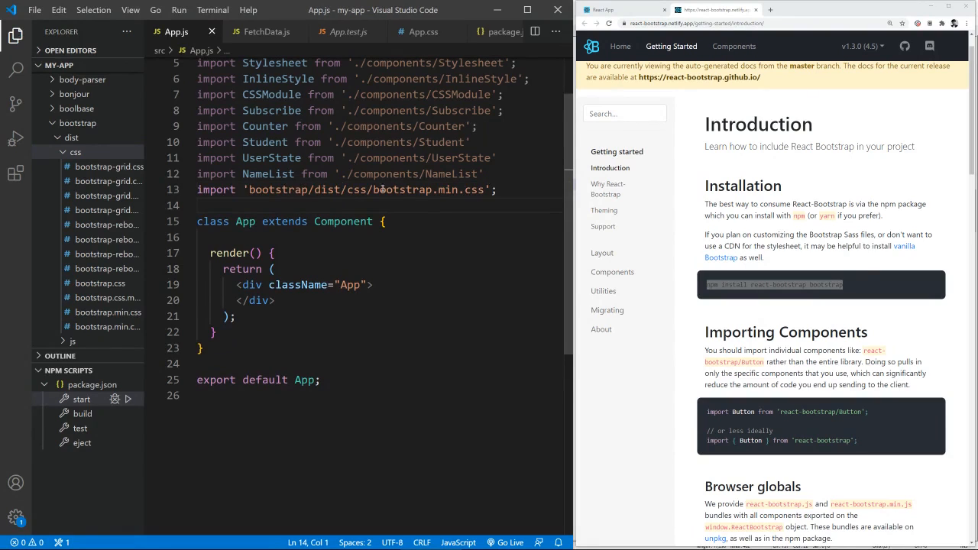
pyautogui.moveTo(320, 200)
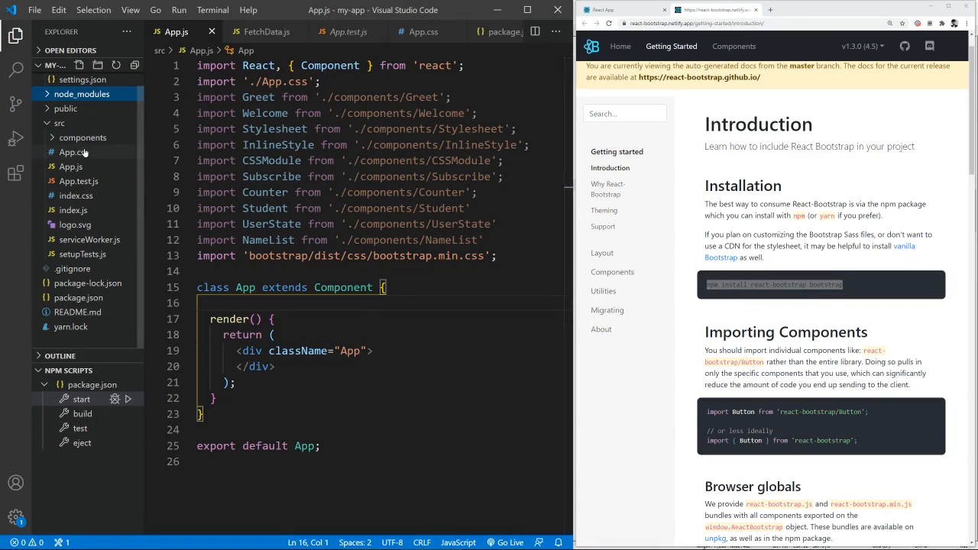
# Step: Create components/Bootstrap.js from the rcc snippet, rendering a div with 'test'
pyautogui.rightClick(82, 138)
pyautogui.write('Bootstrap.')
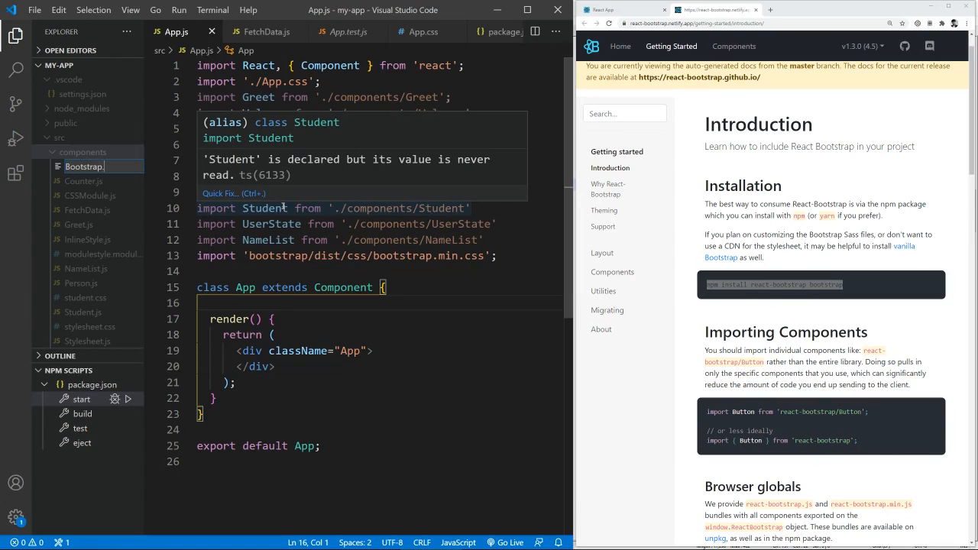
pyautogui.click(84, 165)
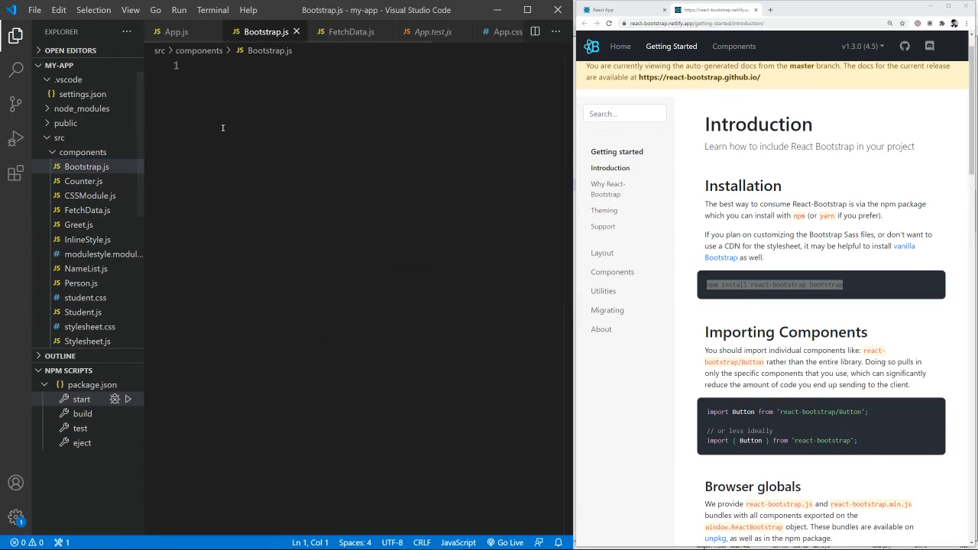
pyautogui.write('rc')
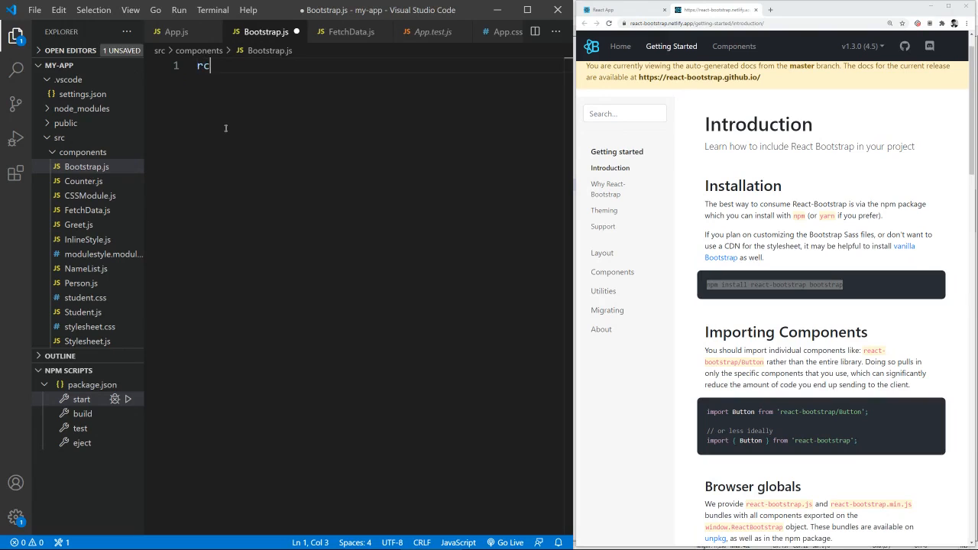
pyautogui.write('rc')
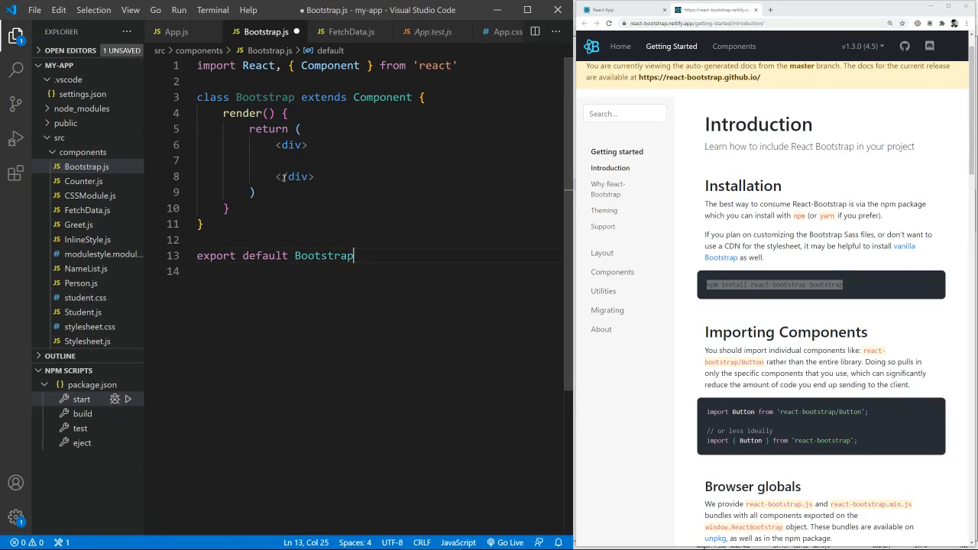
pyautogui.write('test')
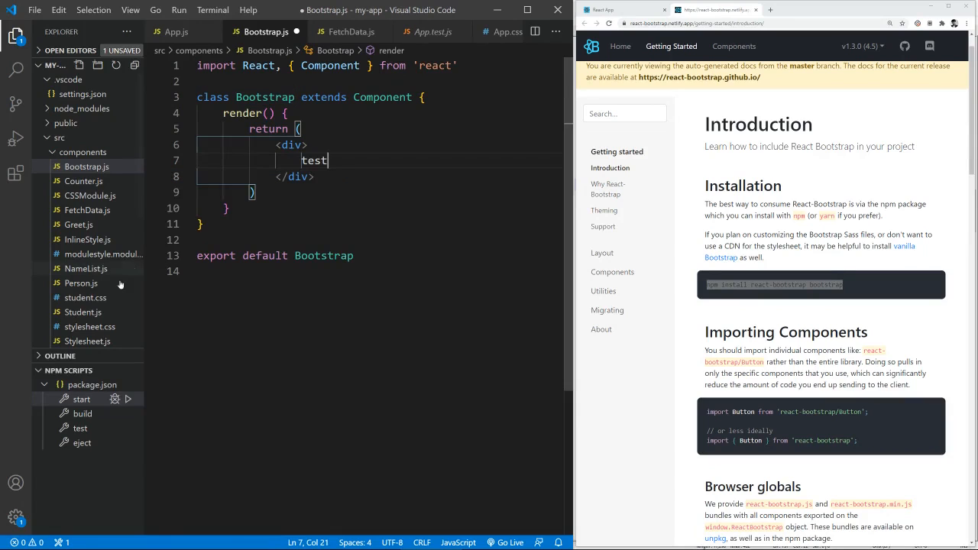
pyautogui.click(177, 31)
pyautogui.write('import')
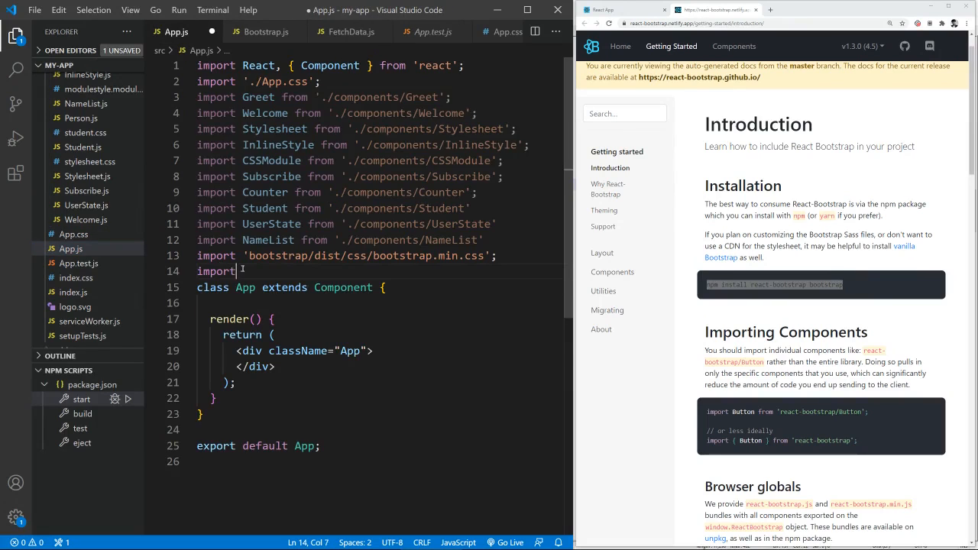
# Step: Import Bootstrap from './components/Bootstrap' in App.js and render <Bootstrap /> inside the App div
pyautogui.write('Bootstrap from')
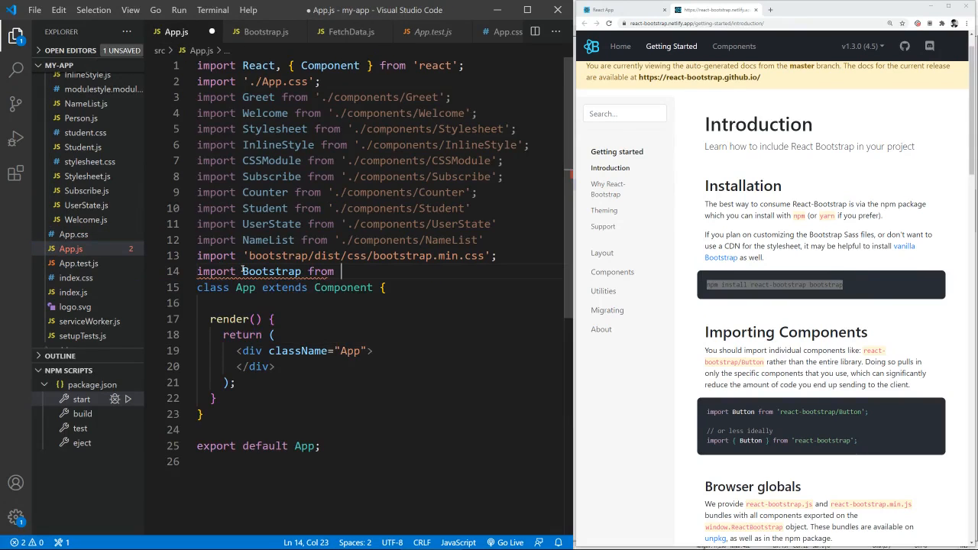
pyautogui.write("'./com")
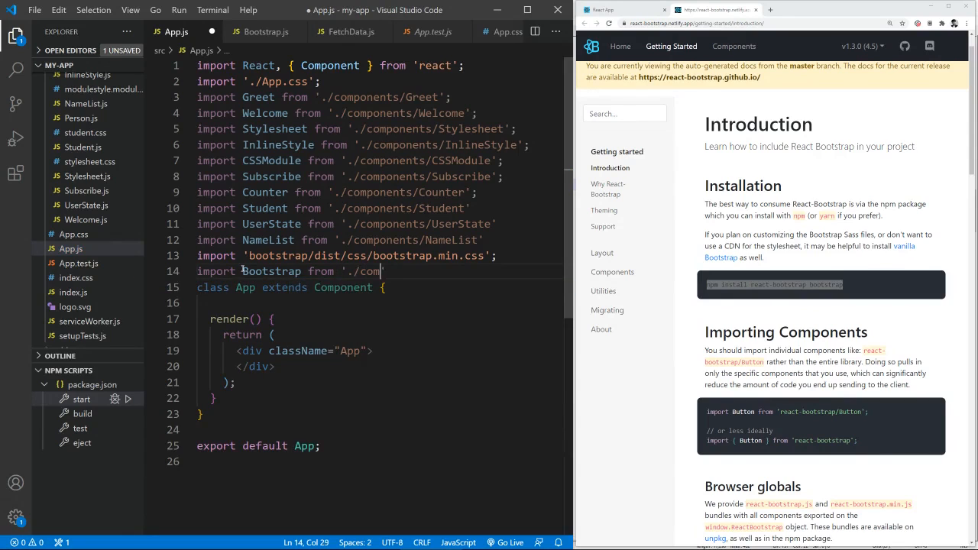
pyautogui.write("ponents/Bootstrap';")
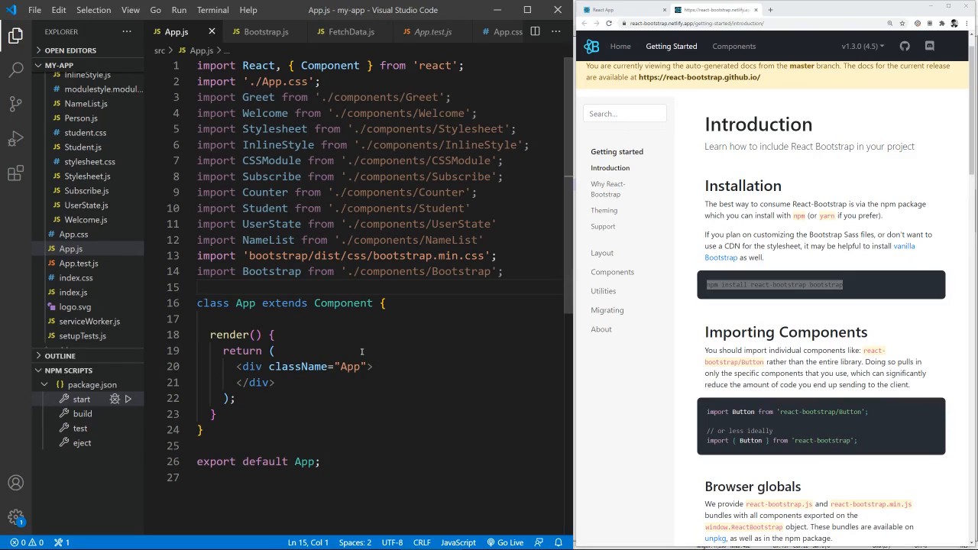
pyautogui.write('<Bootstrap />')
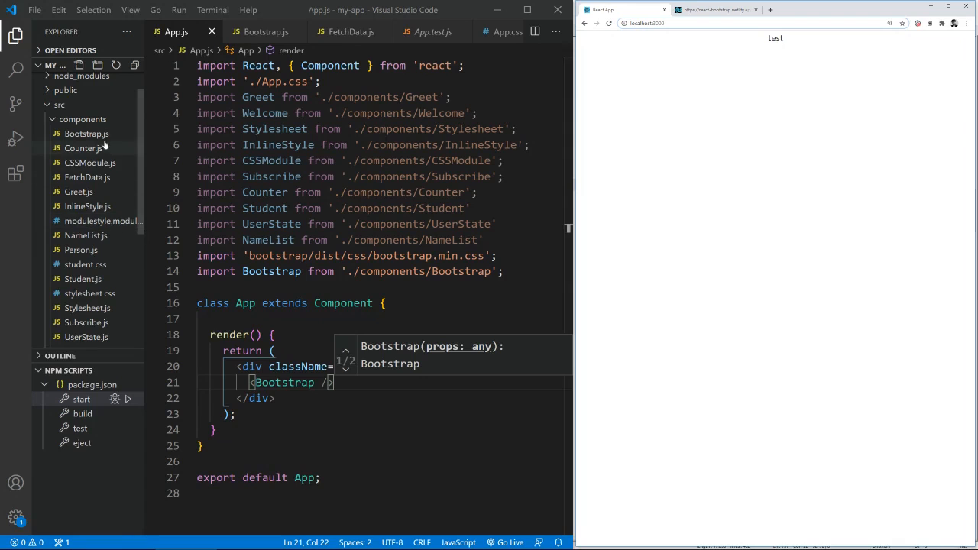
pyautogui.click(87, 134)
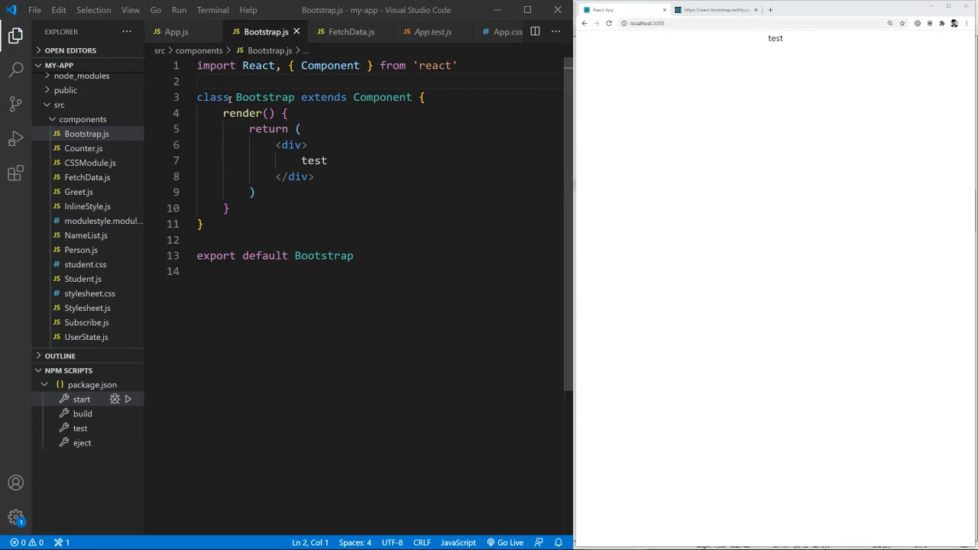
# Step: Import { Container, Row, Col } from 'react-bootstrap' in Bootstrap.js
pyautogui.write('import')
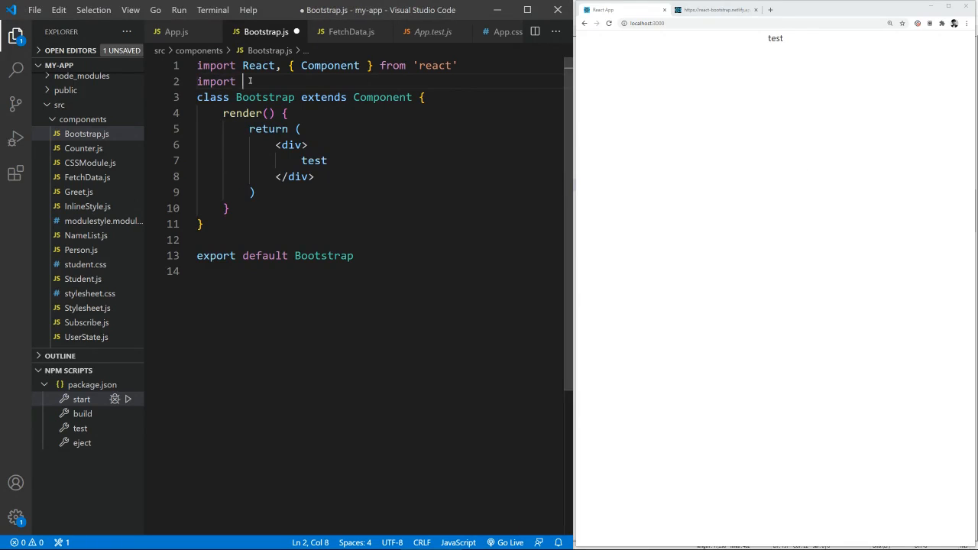
pyautogui.press('ctrl+space')
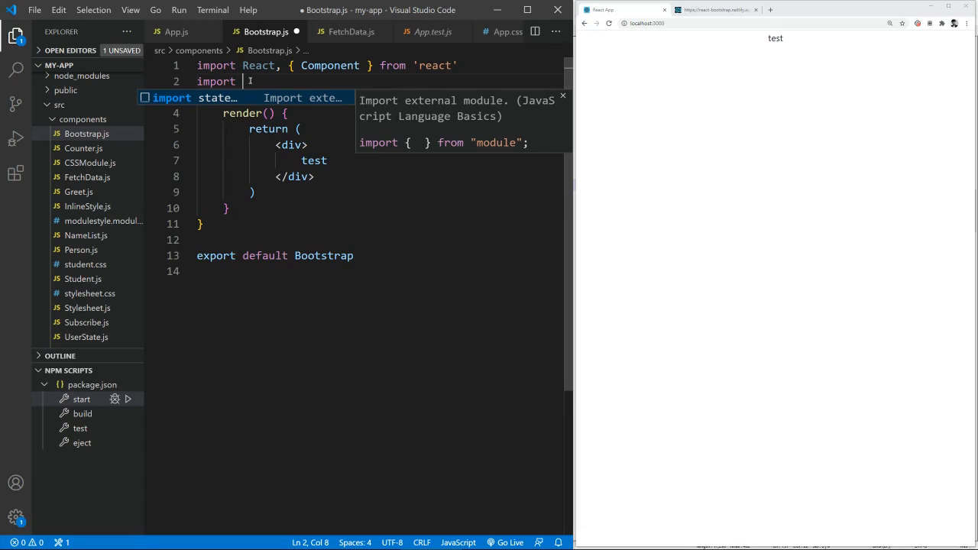
pyautogui.write('{Cont')
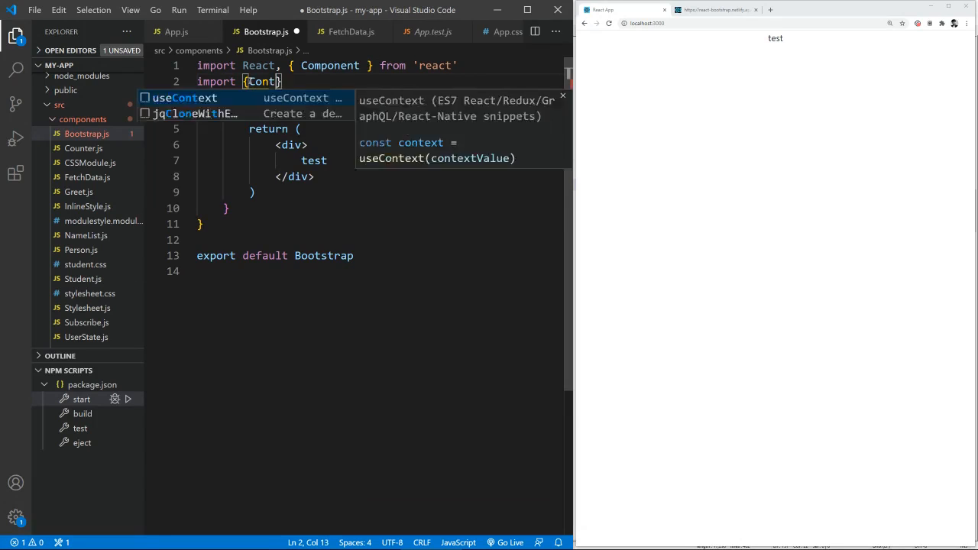
pyautogui.write('Container,')
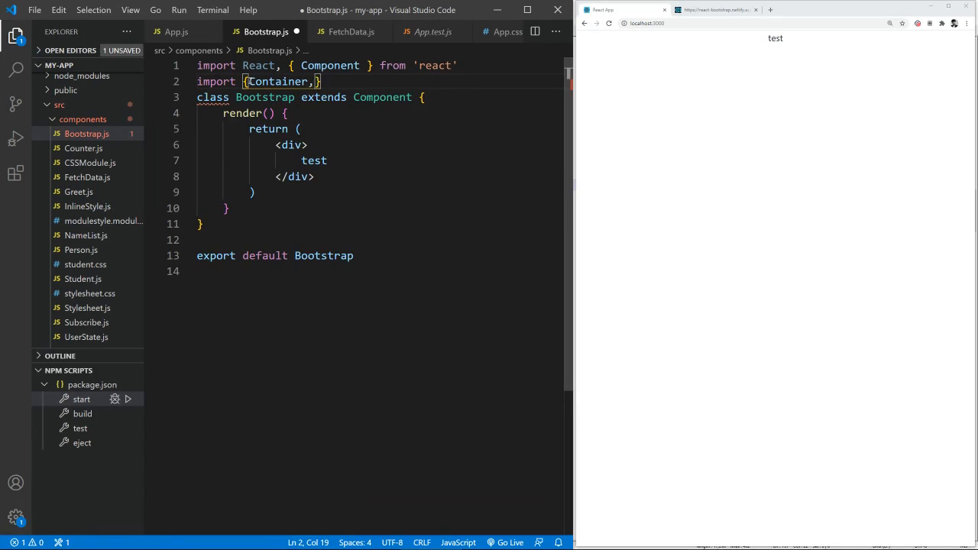
pyautogui.write('Row,Col')
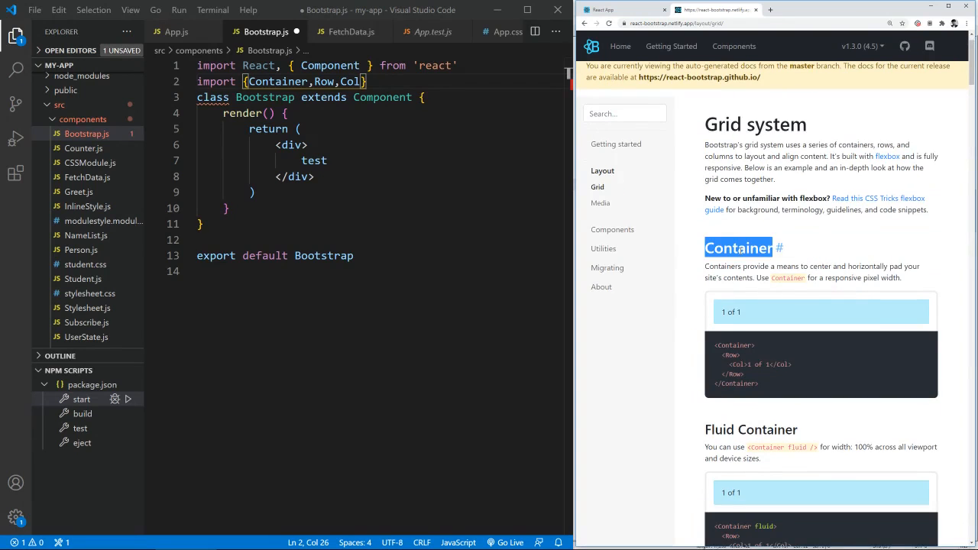
pyautogui.scroll(-3)
pyautogui.write(' from')
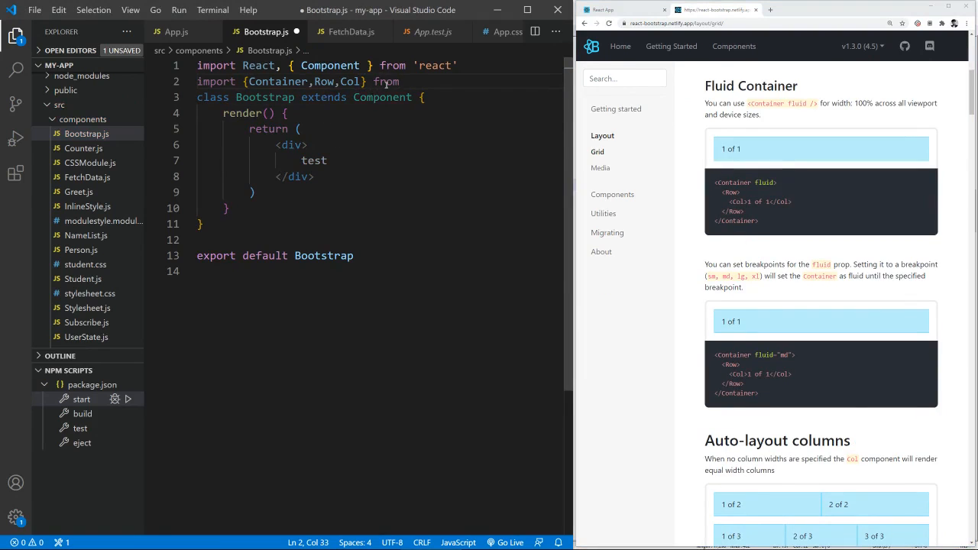
# Step: Import Button from 'react-bootstrap/Button' and save the file
pyautogui.write("react-bootstrap';")
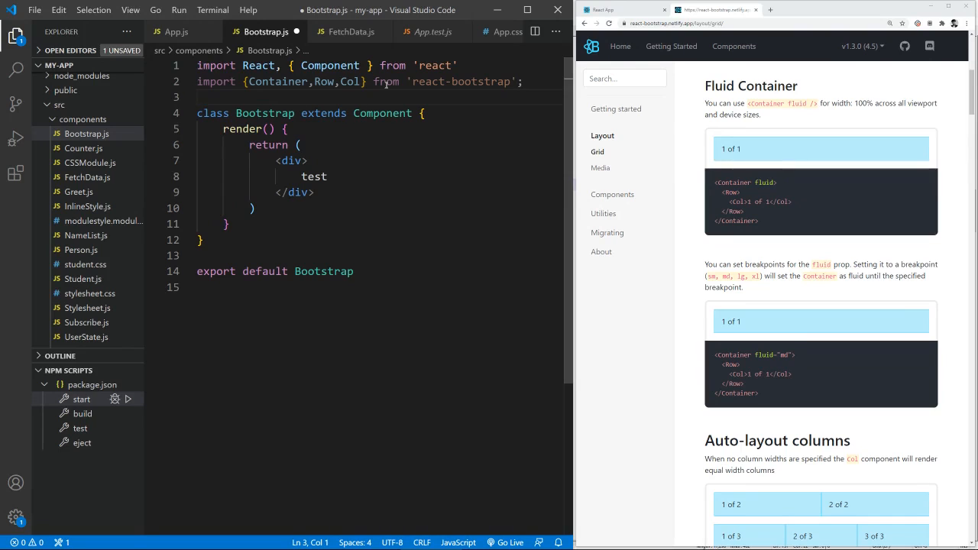
pyautogui.write("import Button from 'react-bootstrap")
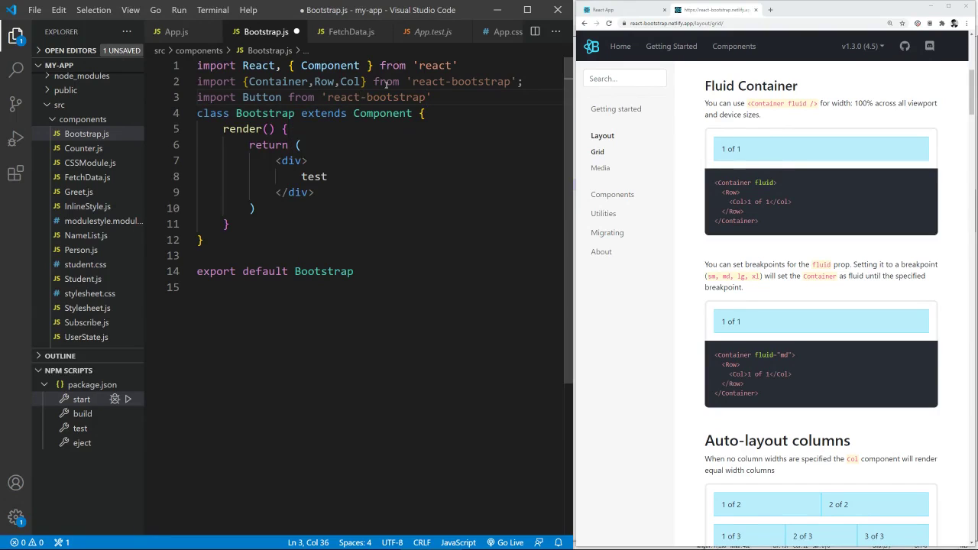
pyautogui.write('Bu')
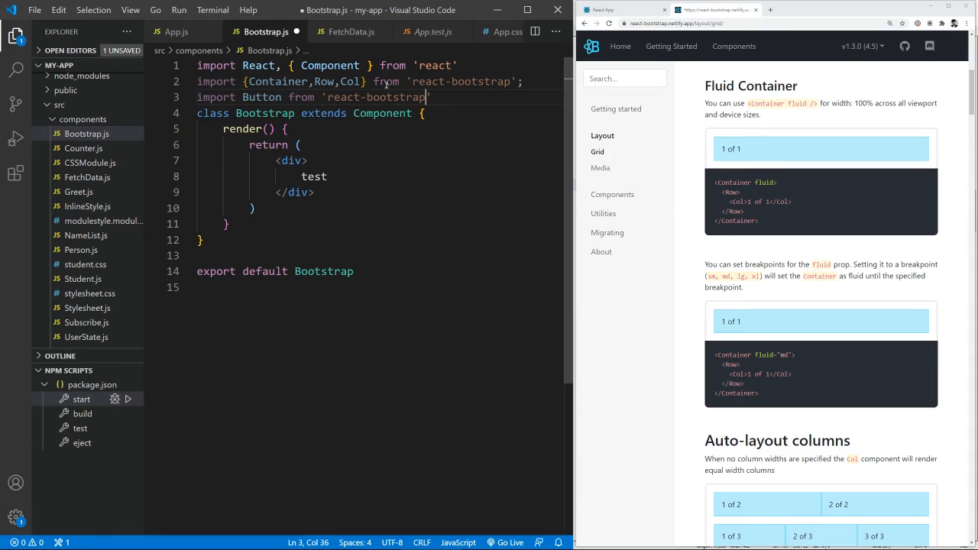
pyautogui.write('/')
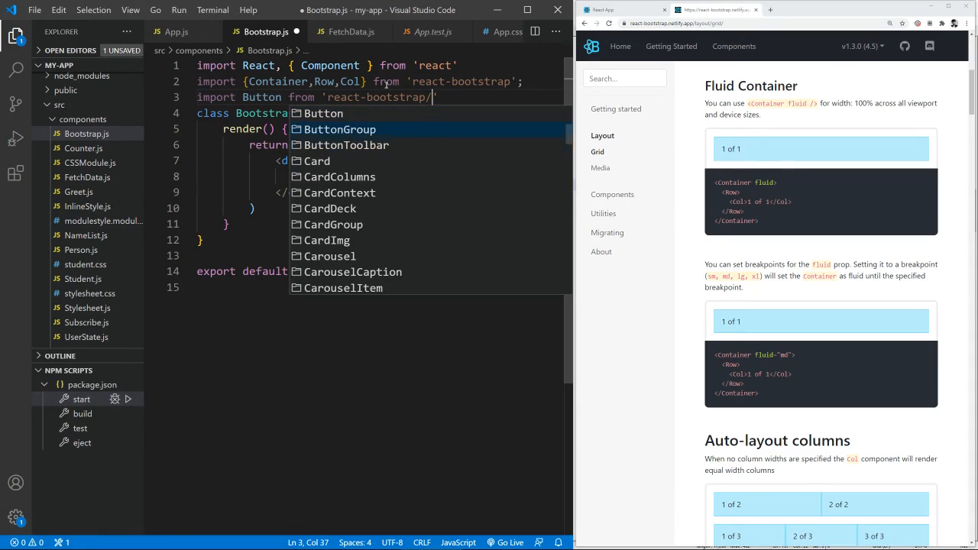
pyautogui.write('Button')
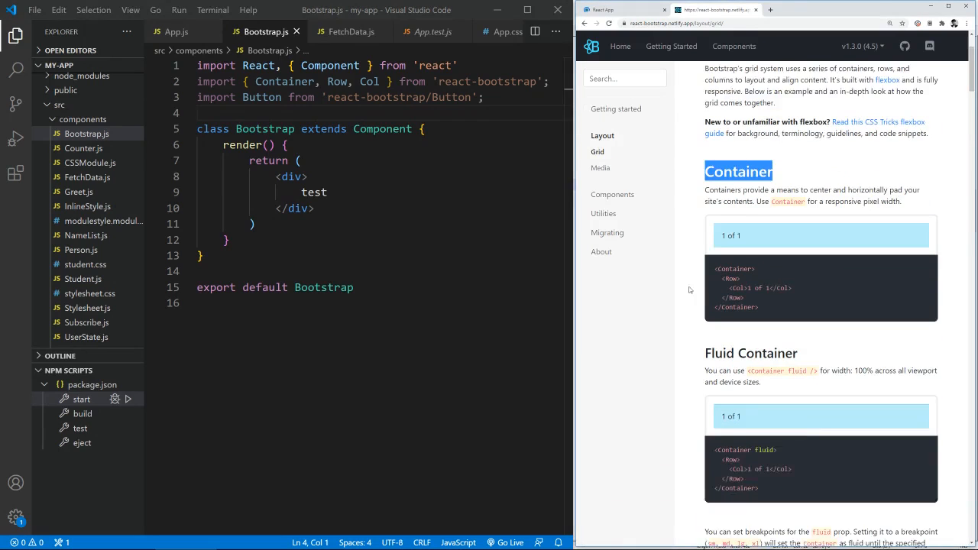
# Step: Replace 'test' with the docs' Container, Row and Col '1 of 1', then inspect the page
pyautogui.scroll(-3)
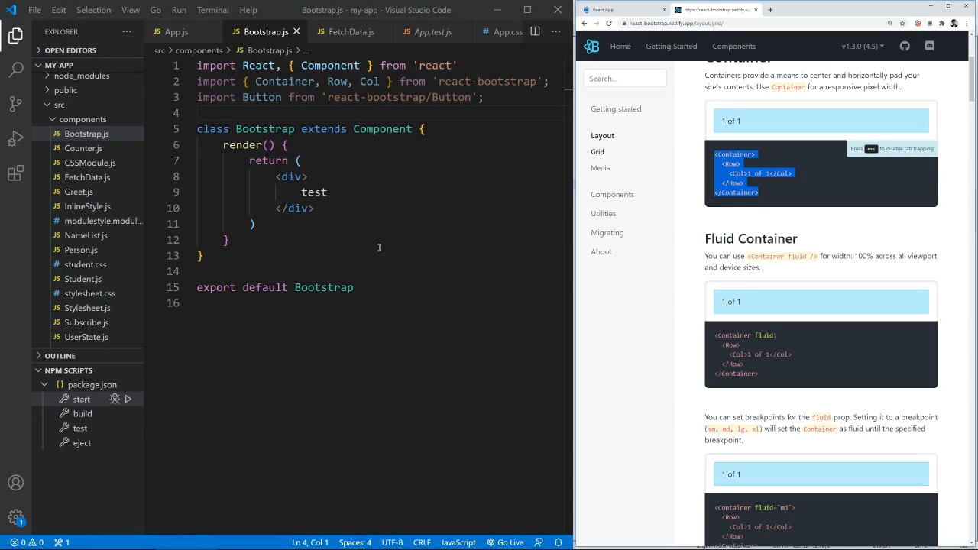
pyautogui.doubleClick(313, 192)
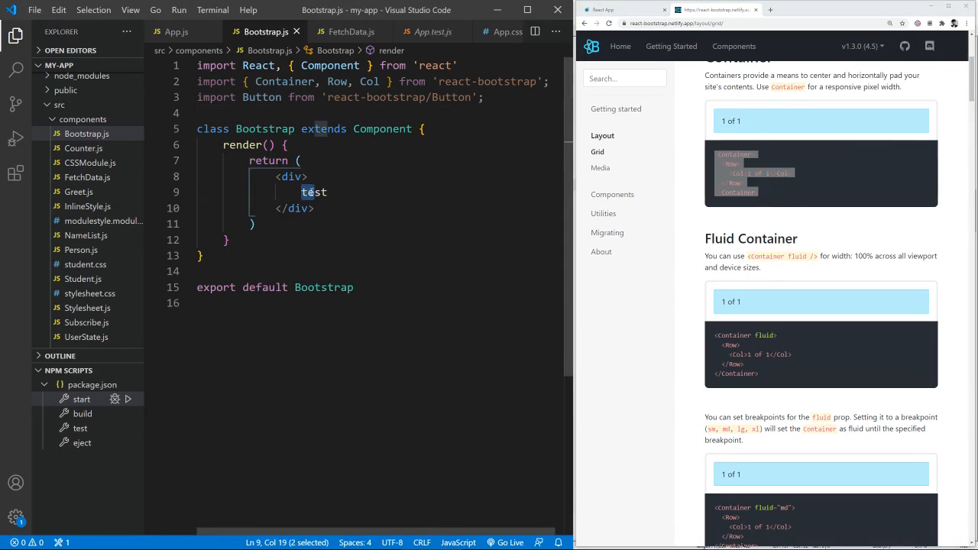
pyautogui.doubleClick(313, 192)
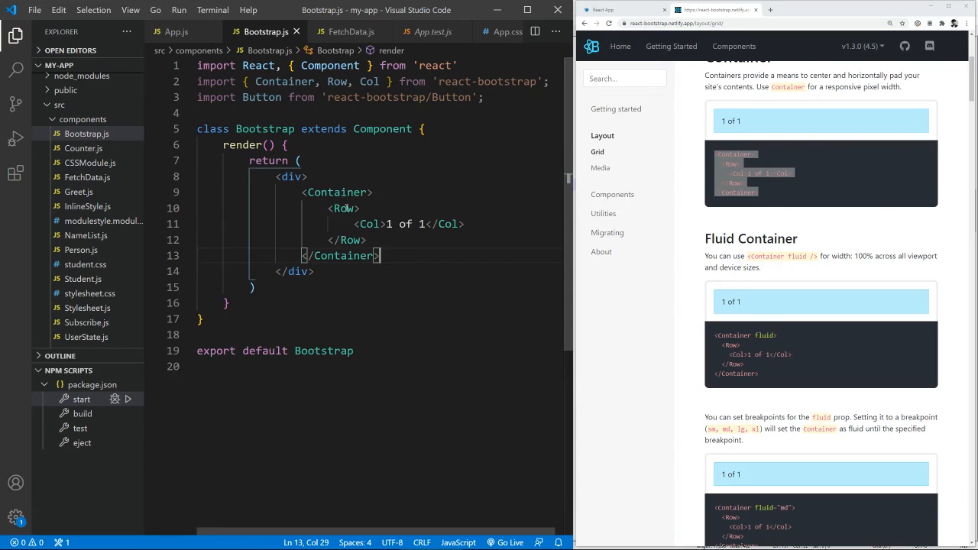
pyautogui.moveTo(356, 224); pyautogui.dragTo(436, 224)
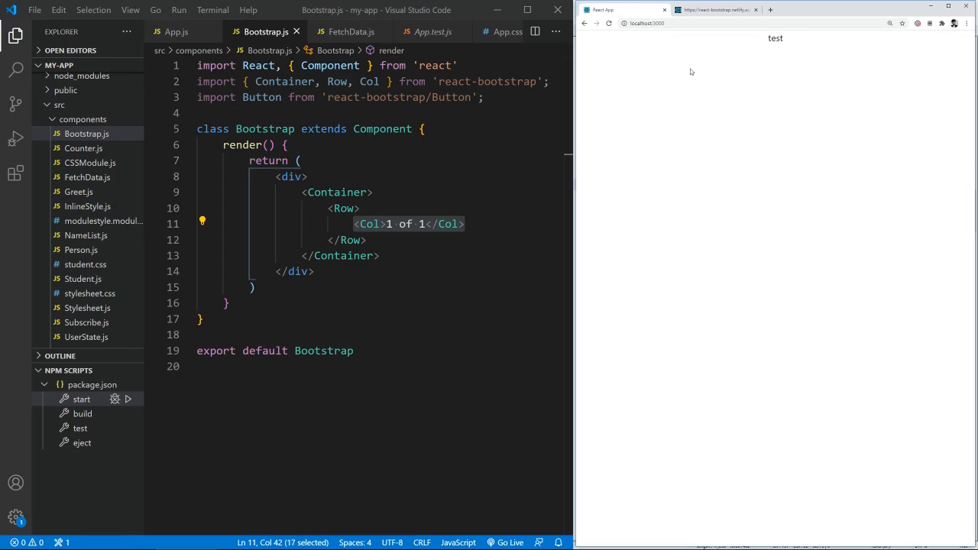
pyautogui.press('F12')
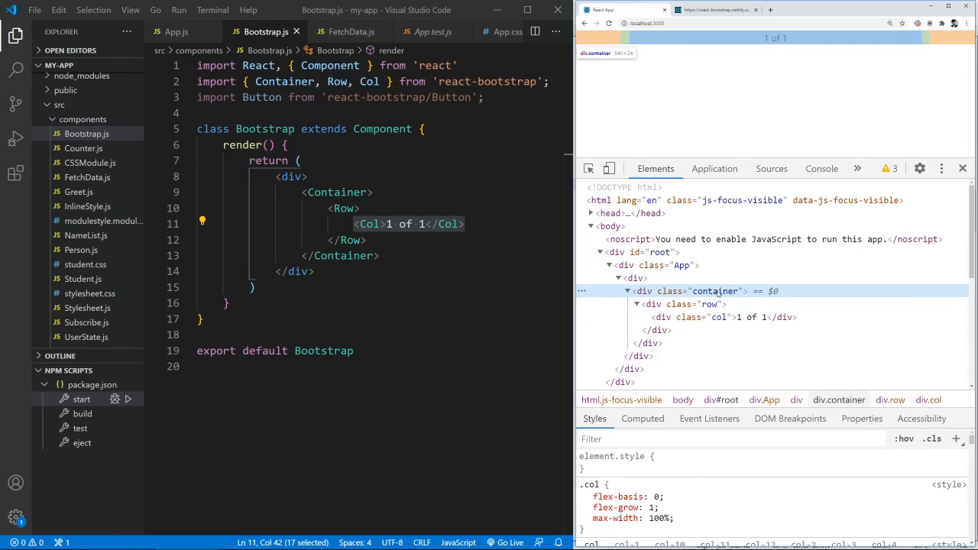
# Step: Paste the auto-layout example giving rows of halves (1 of 2, 2 of 2) and thirds
pyautogui.click(710, 317)
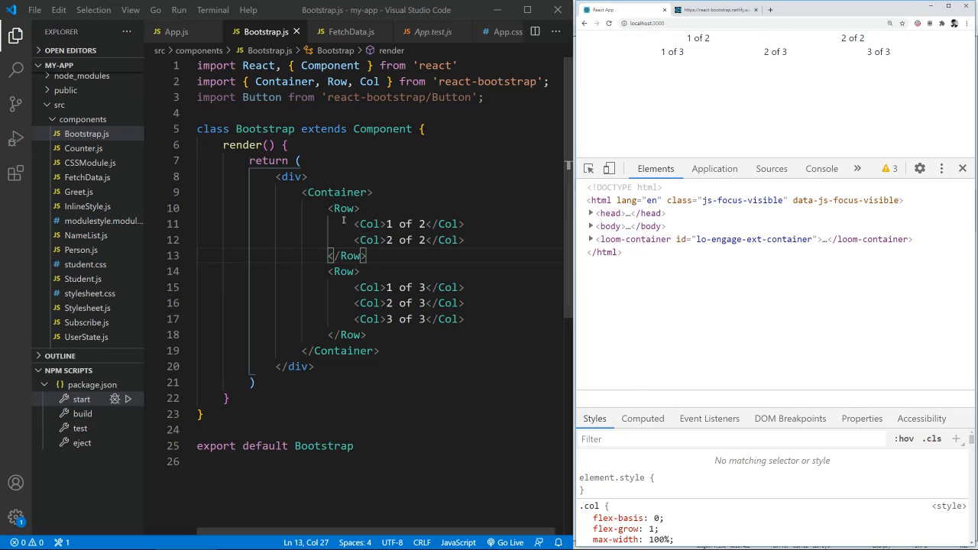
# Step: Give the first Col className="bg1" and paste the same attribute onto the second Col
pyautogui.write('className=')
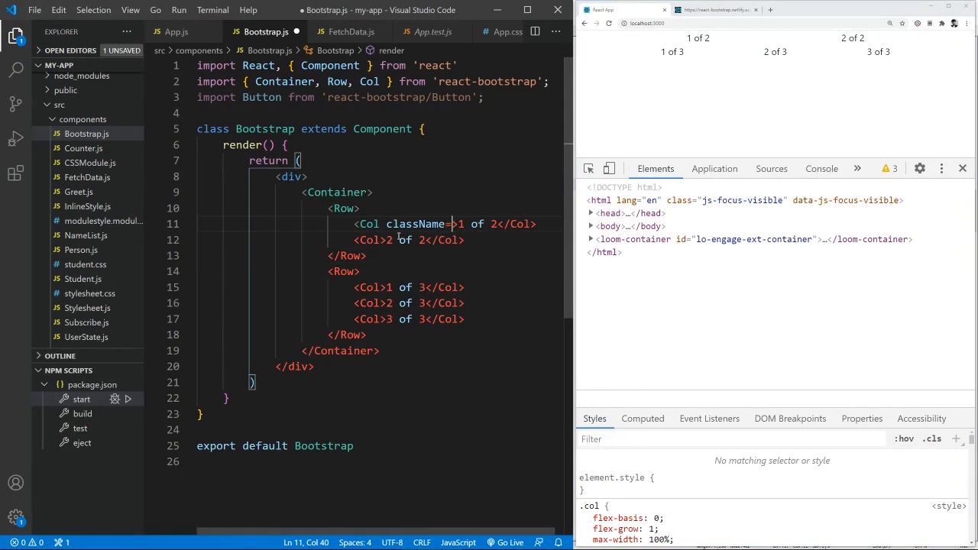
pyautogui.write('""')
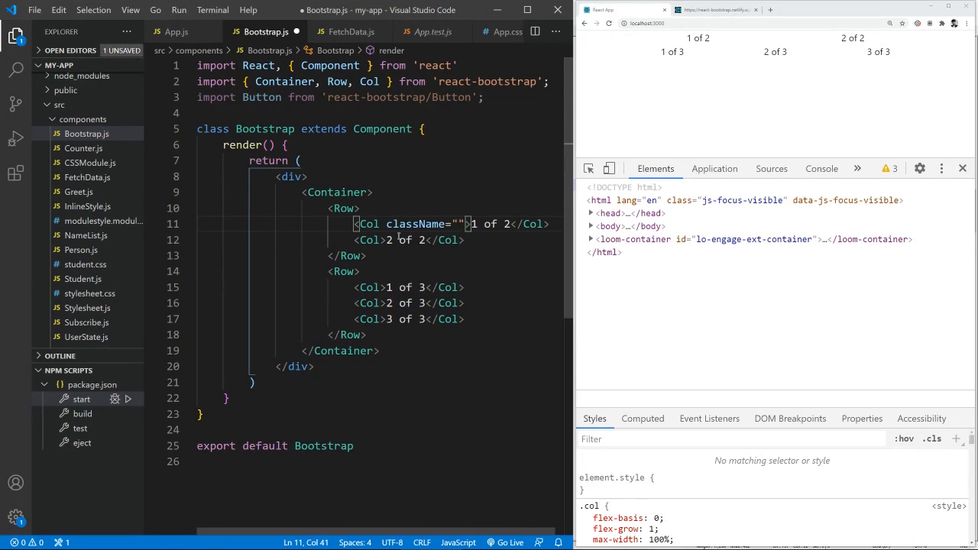
pyautogui.write('bg1')
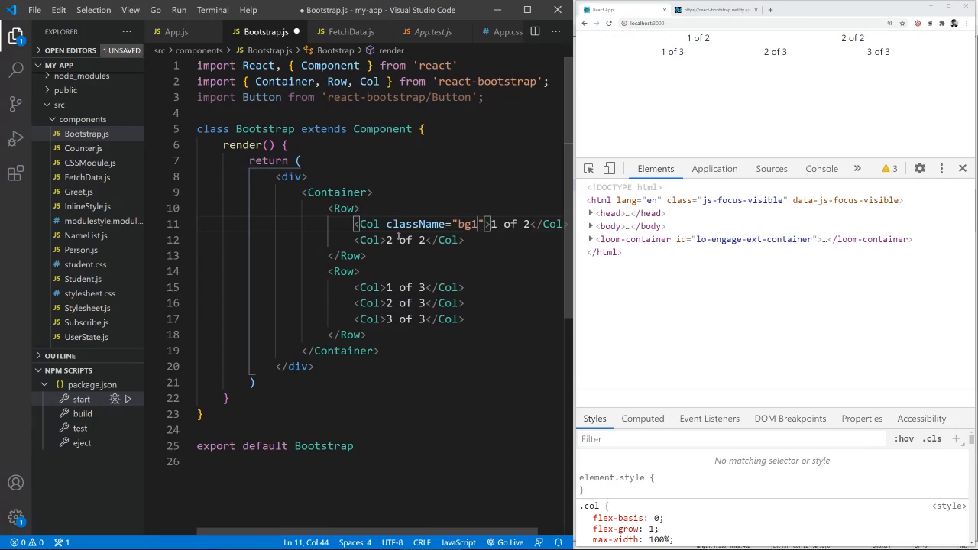
pyautogui.moveTo(484, 224); pyautogui.dragTo(389, 224)
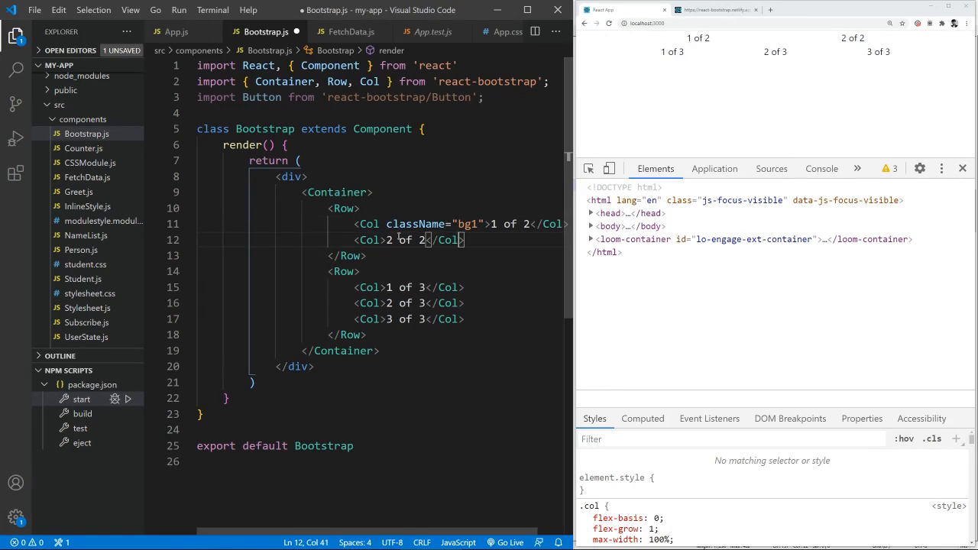
pyautogui.write('className="bg1"')
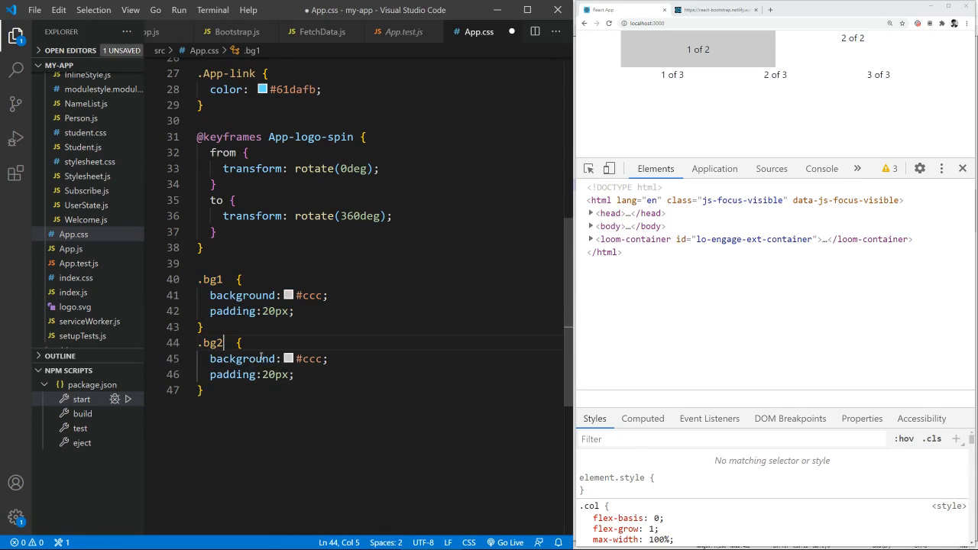
# Step: Finish the .bg2 rule's red background in App.css and save the stylesheet
pyautogui.press('Backspace')
pyautogui.write('red')
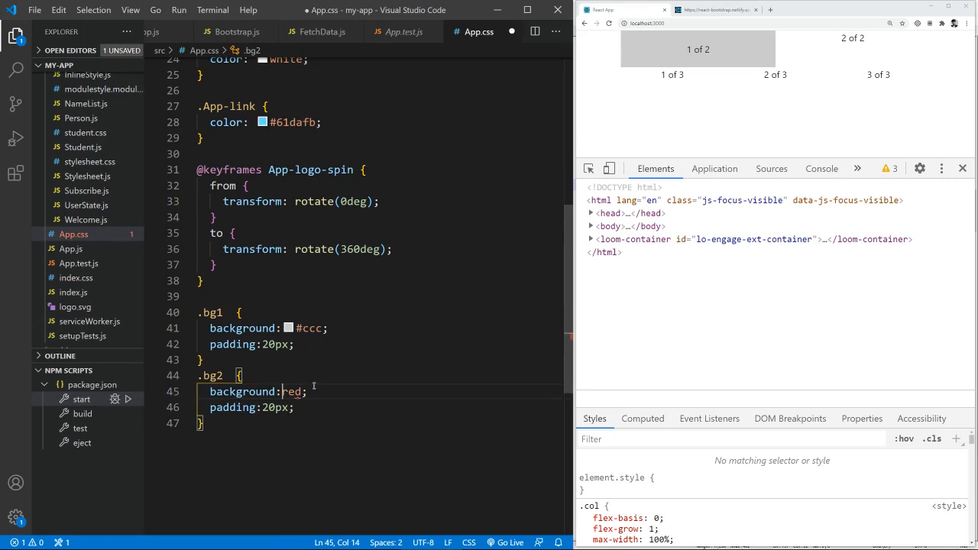
pyautogui.press('ctrl+s')
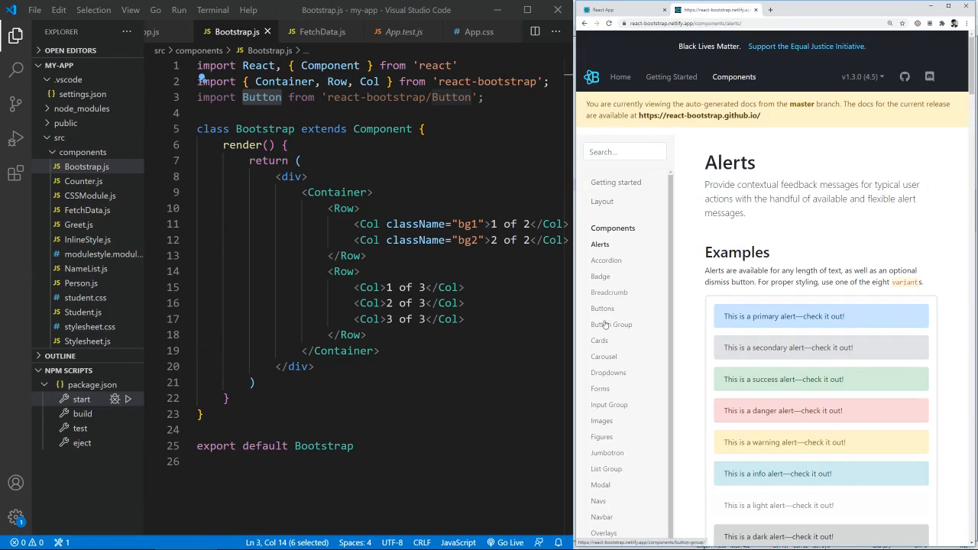
# Step: Open the React-Bootstrap Buttons page and bring up copy options for its variant example code
pyautogui.click(602, 308)
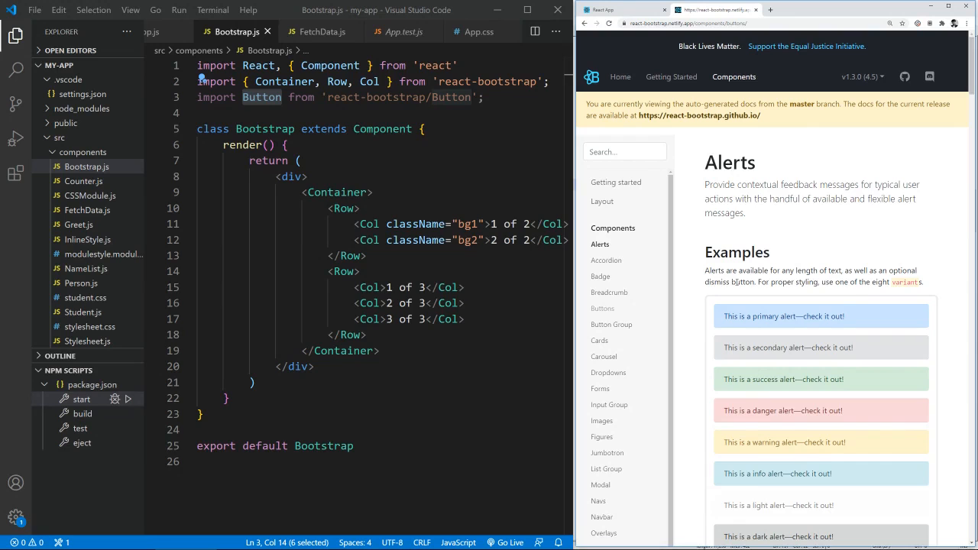
pyautogui.click(602, 308)
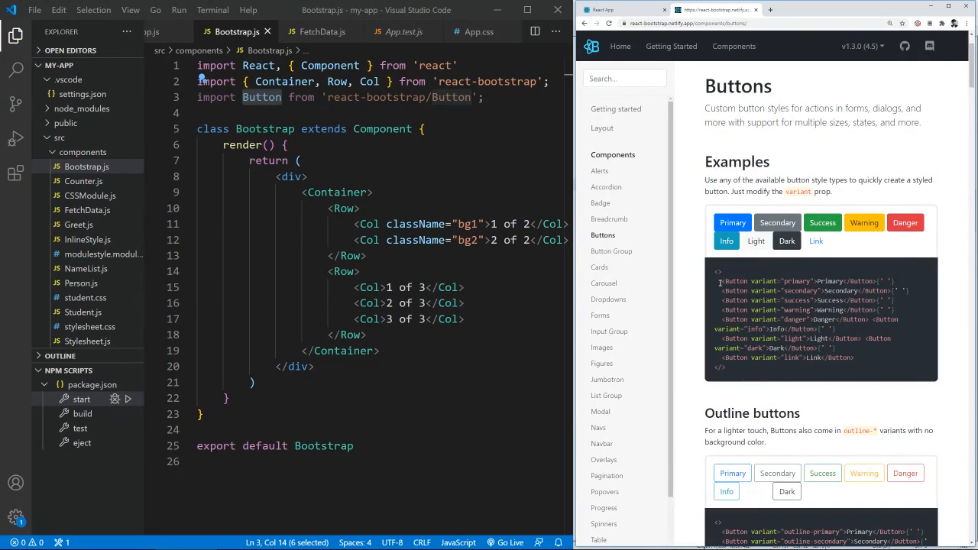
pyautogui.rightClick(840, 336)
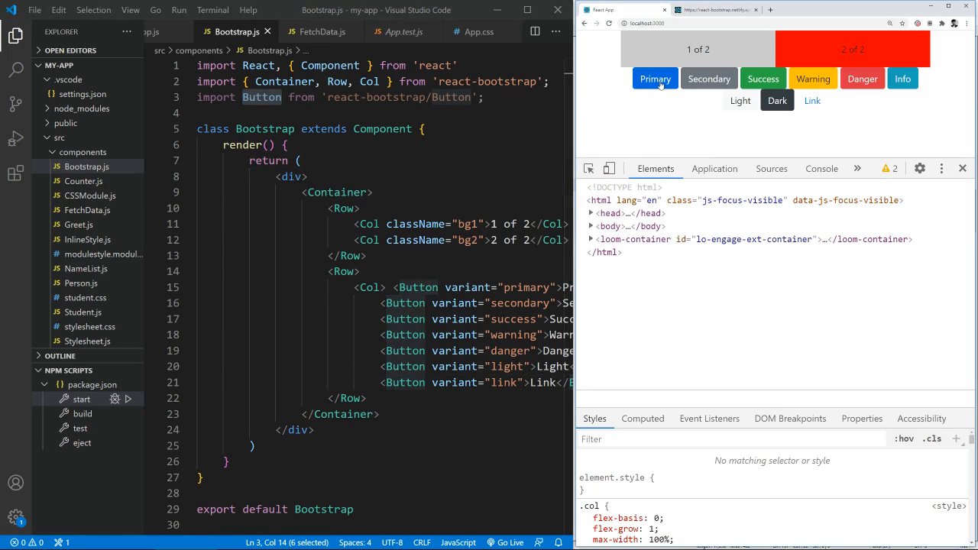
pyautogui.moveTo(902, 79)
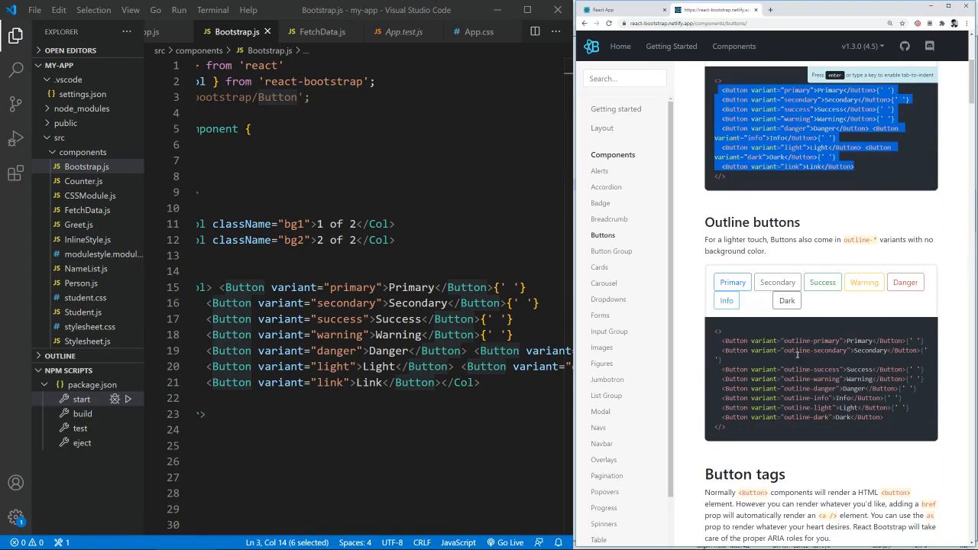
pyautogui.scroll(-3)
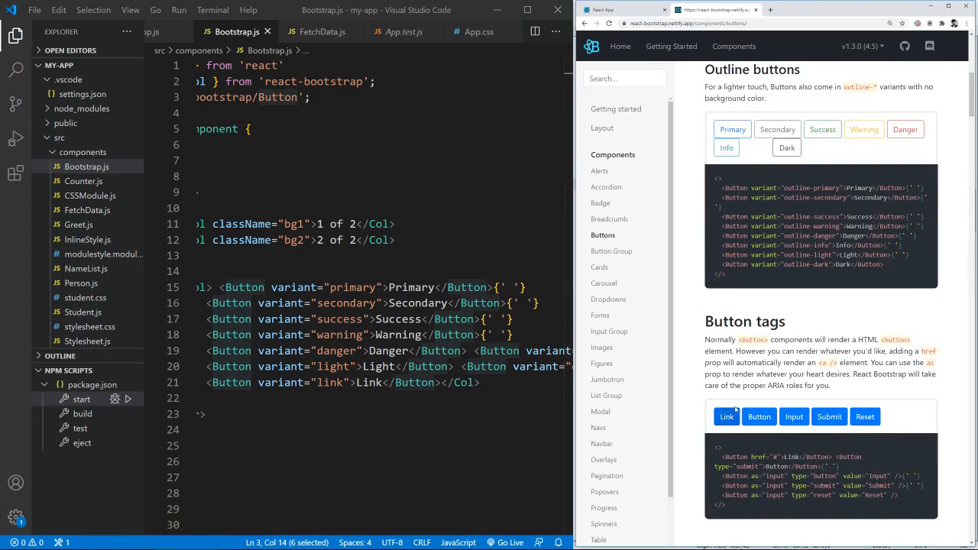
pyautogui.scroll(-3)
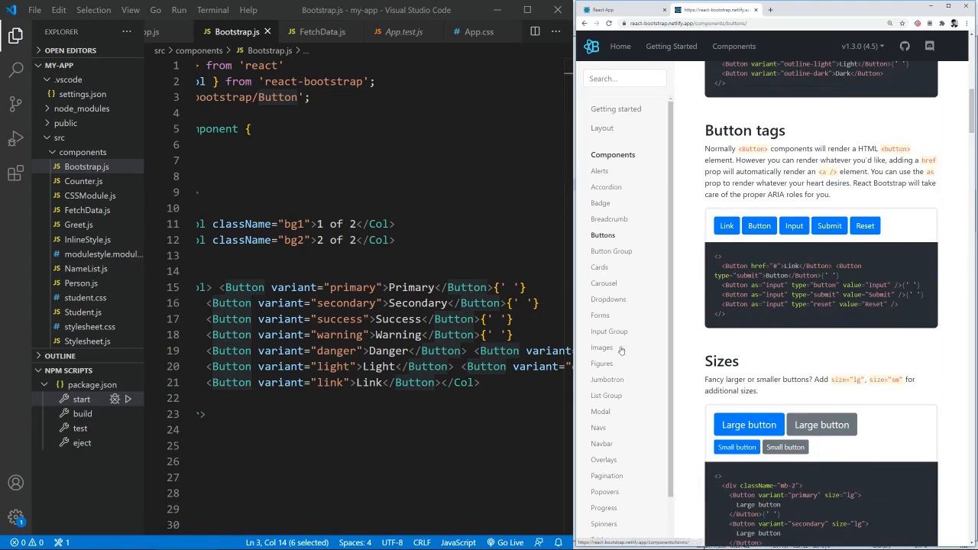